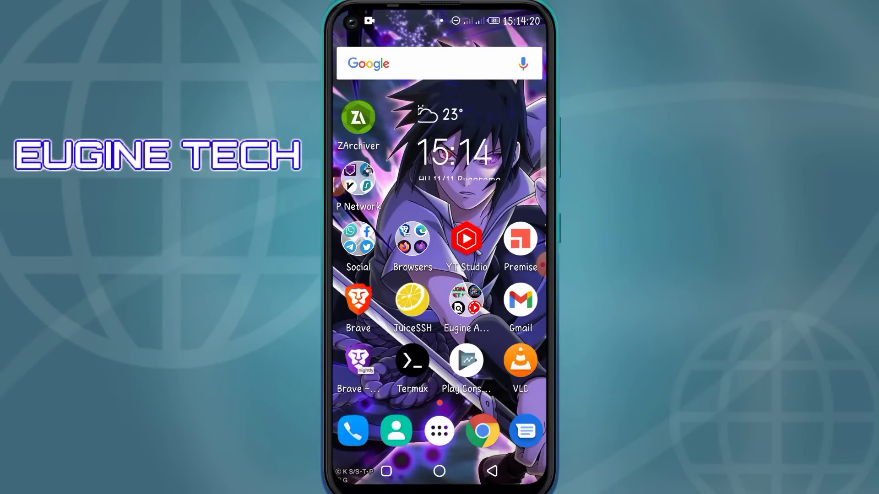
- Scroll the home screen to reach the Settings app
scroll(down, 3)
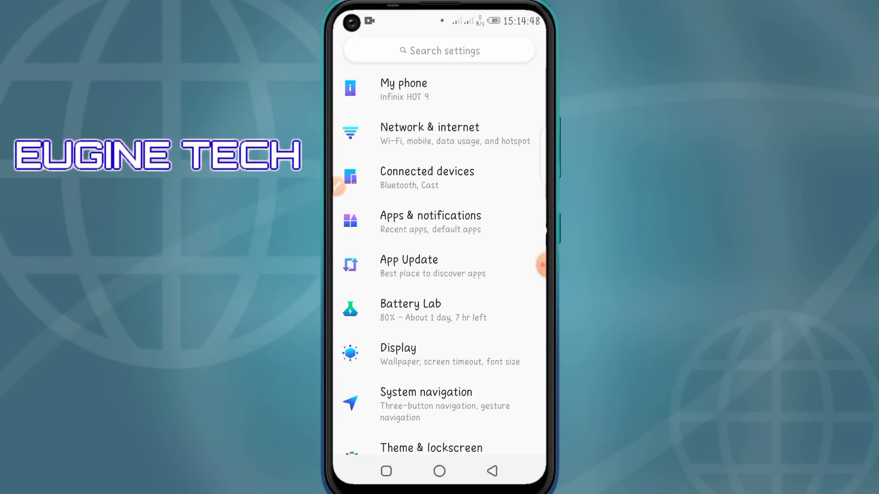
- Go into Network & internet and head toward Mobile network
click(430, 133)
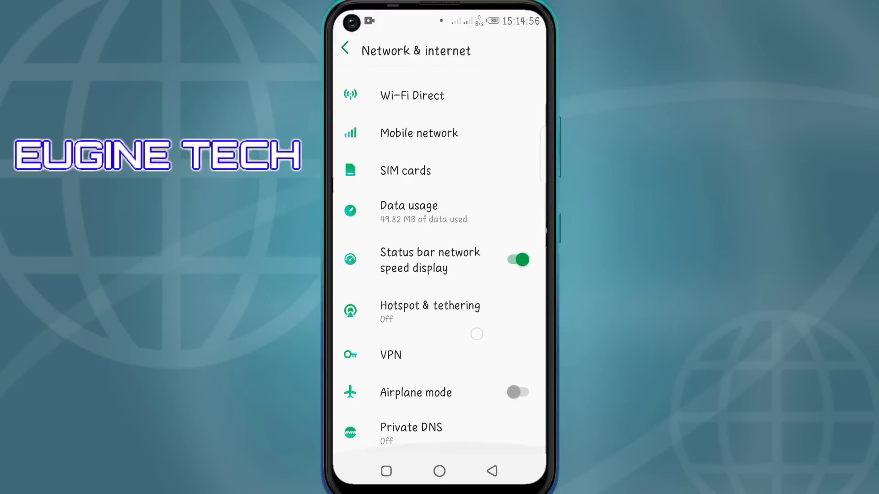
scroll(down, 3)
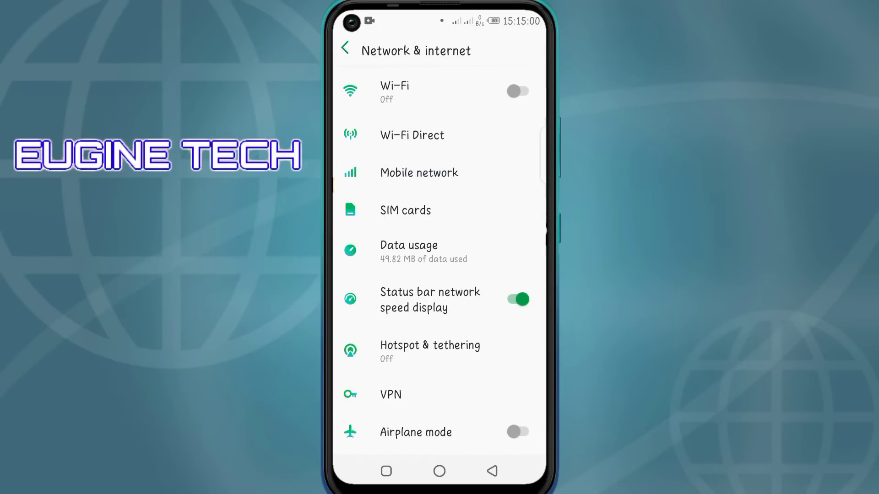
click(438, 173)
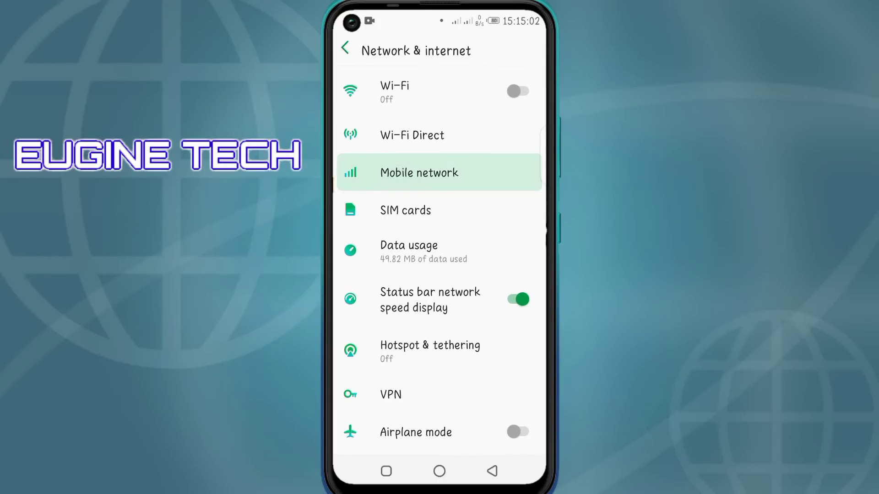
- View Mobile network, check the Airtel UG SIM tab, then return to the 64104 SIM
click(420, 173)
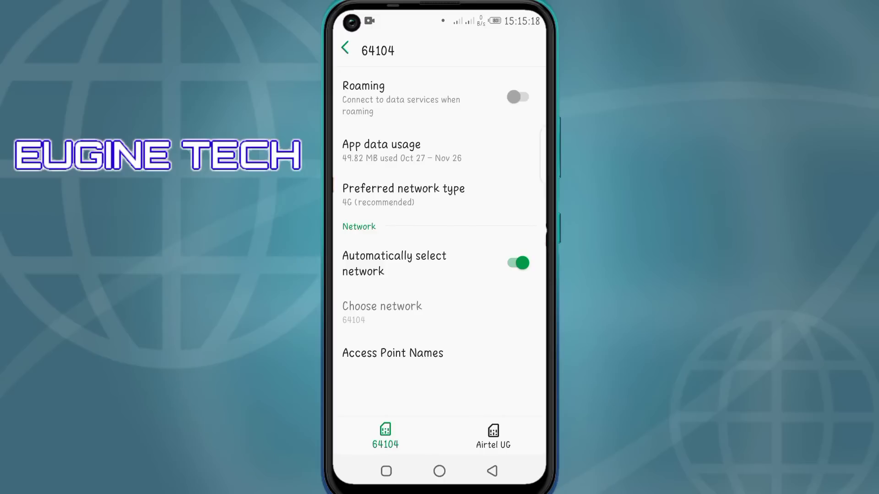
click(493, 436)
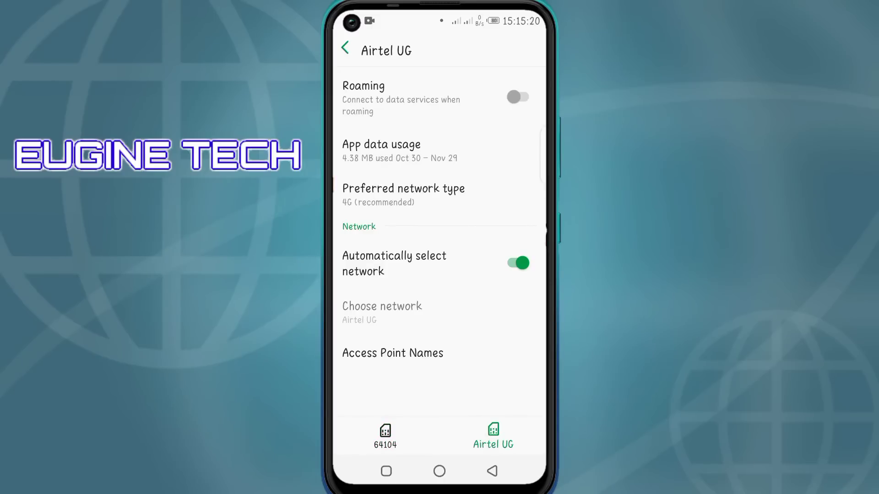
click(385, 435)
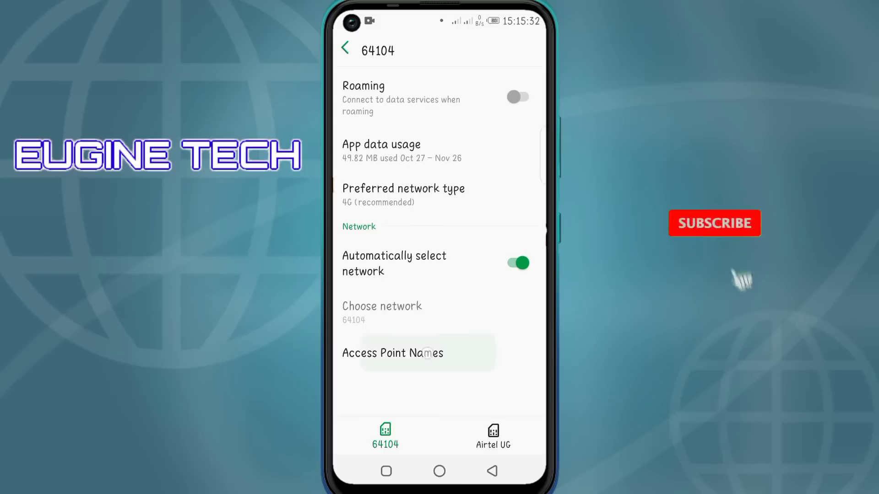
- Enter Access Point Names for the 64104 SIM and add a blank new APN
click(397, 352)
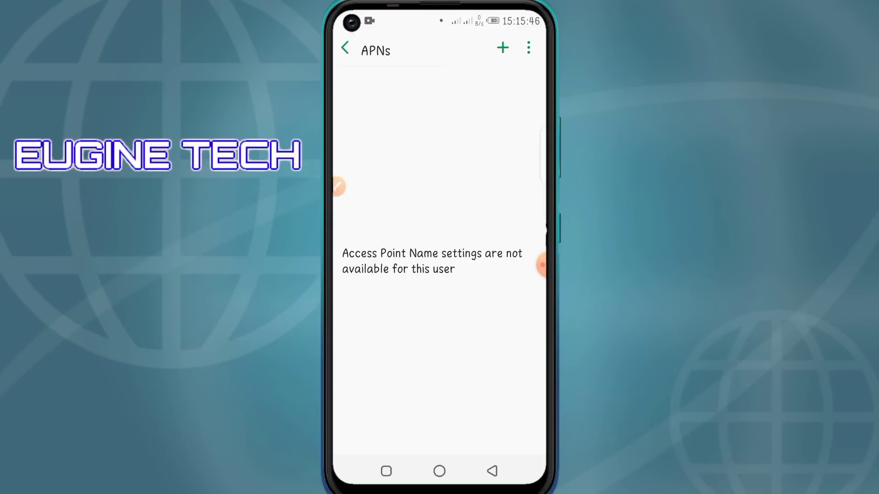
drag(468, 174, 497, 55)
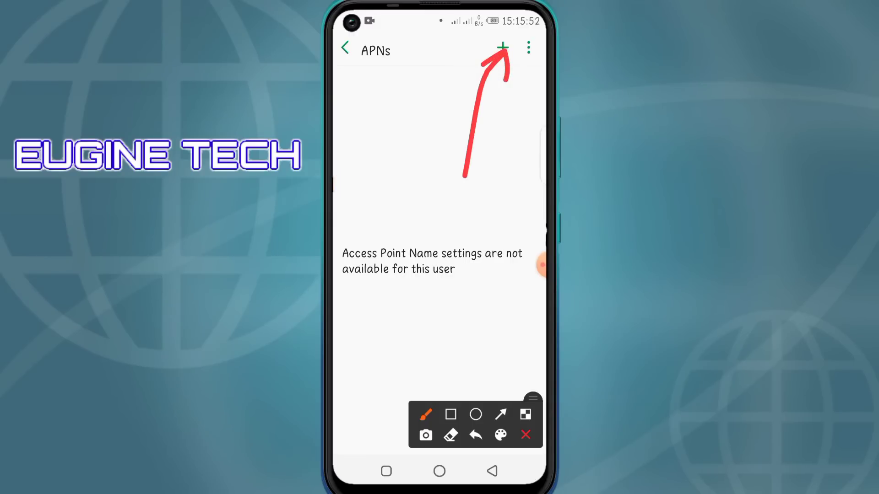
click(503, 48)
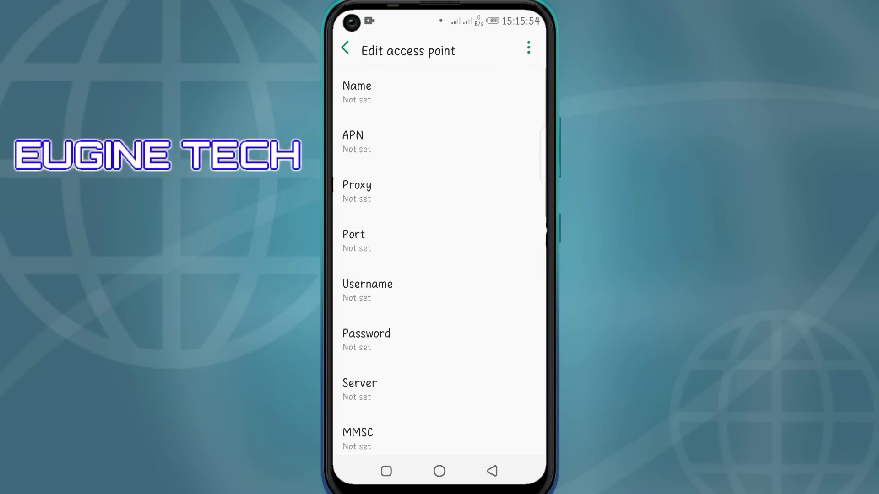
- Set the access point's Name to Lyca and its APN to internet
click(356, 92)
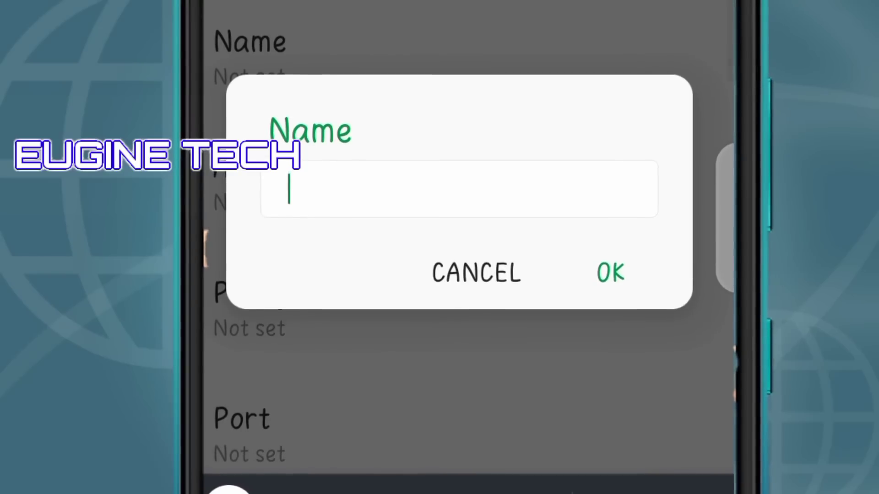
text(Lyca)
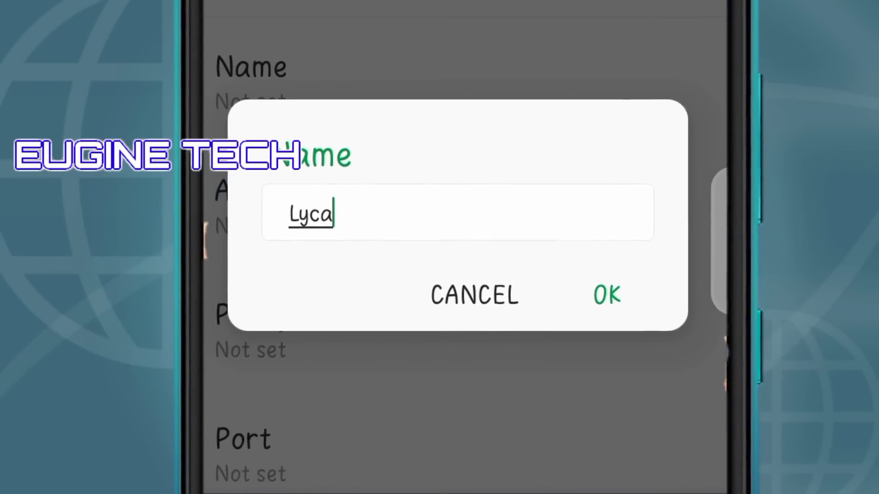
click(605, 296)
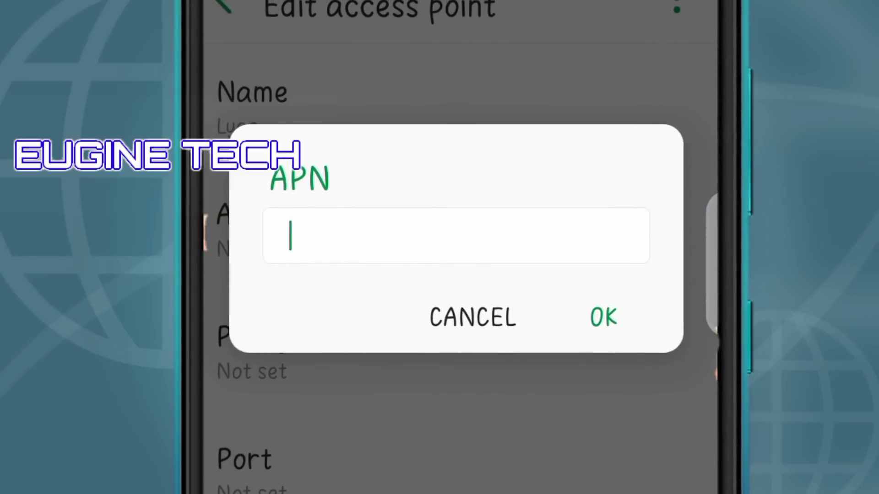
text(internet)
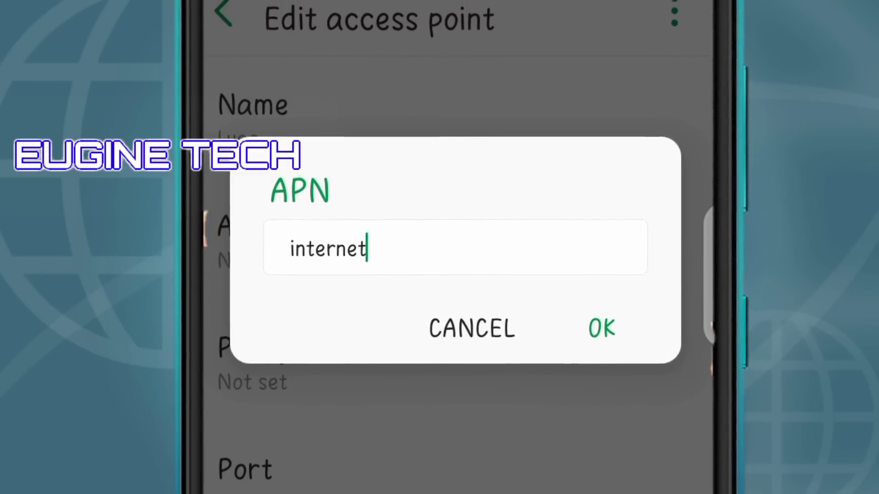
click(600, 329)
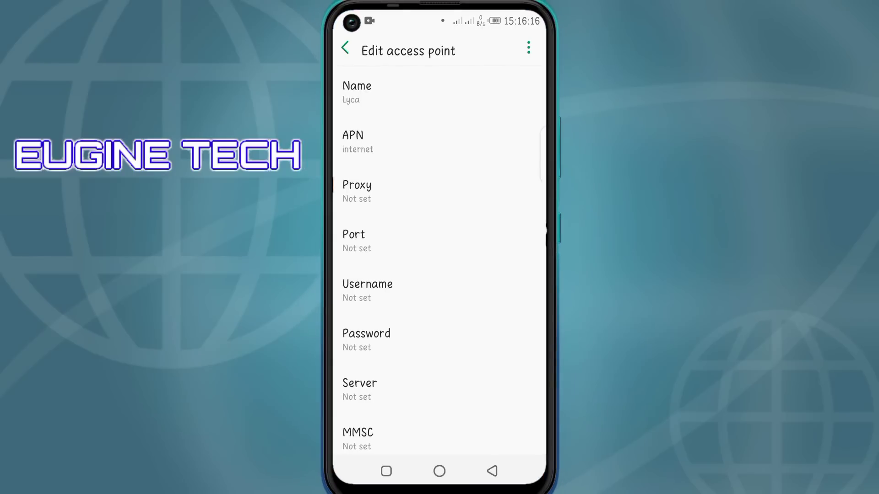
- Save the Lyca access point via the three-dot menu so it is listed and selected
click(527, 48)
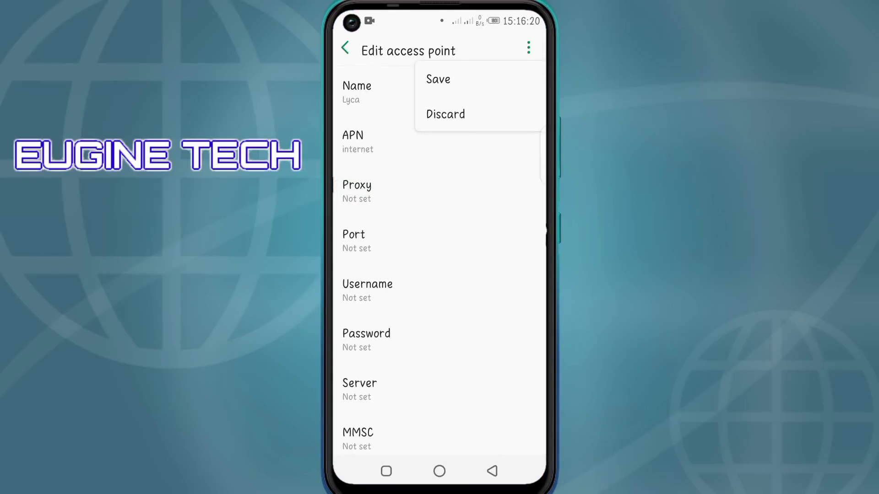
click(437, 79)
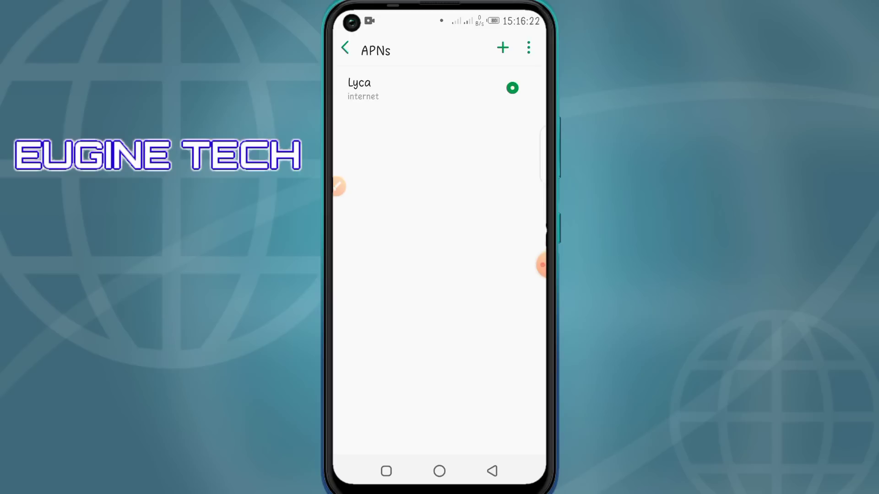